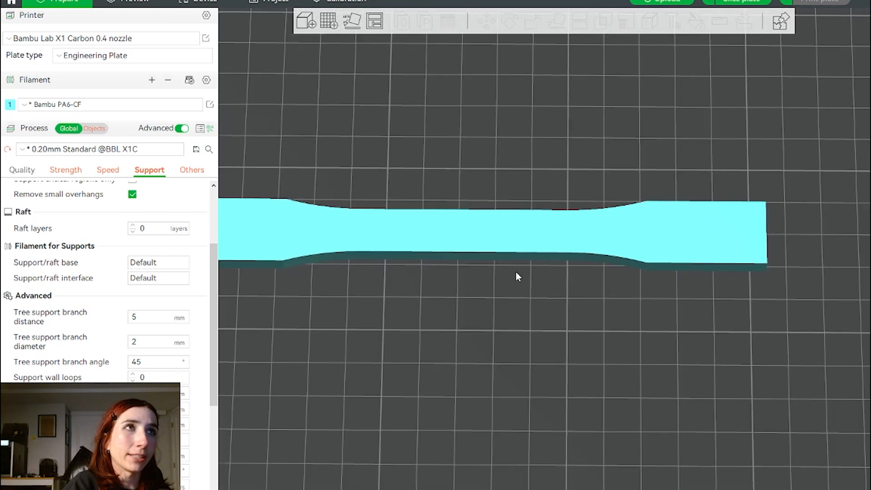
- Change Infill direction to 90°, re-slice, and inspect the infill lines along the walls
left_click_drag(516, 277, 541, 241)
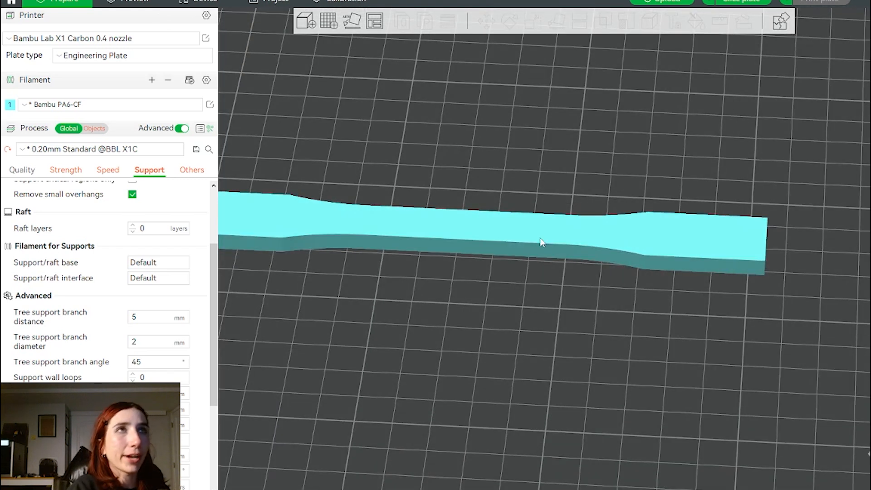
left_click(532, 22)
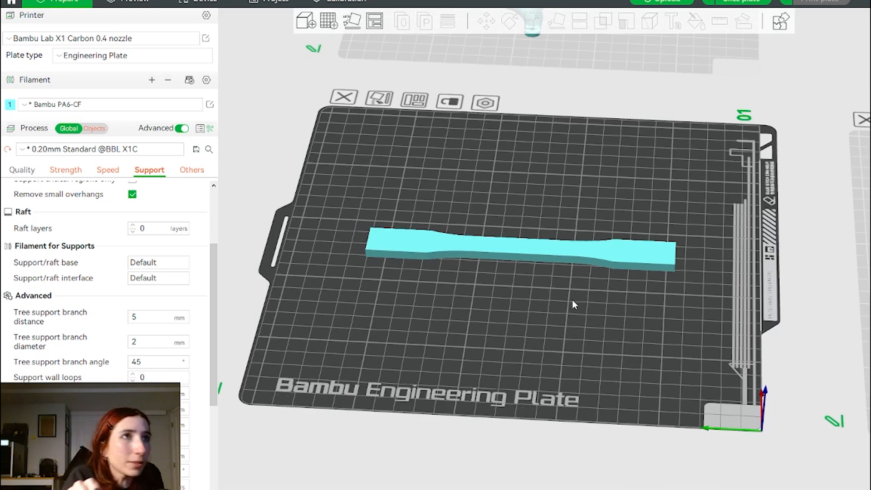
mouse_move(346, 348)
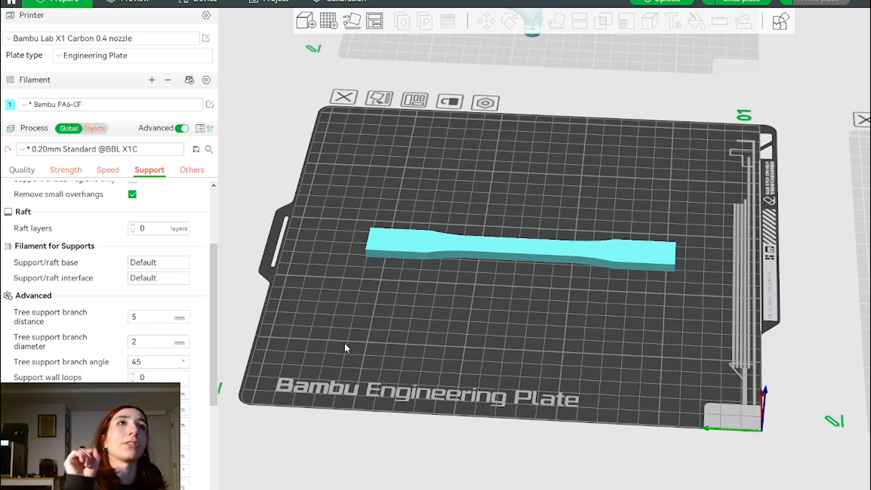
left_click(65, 170)
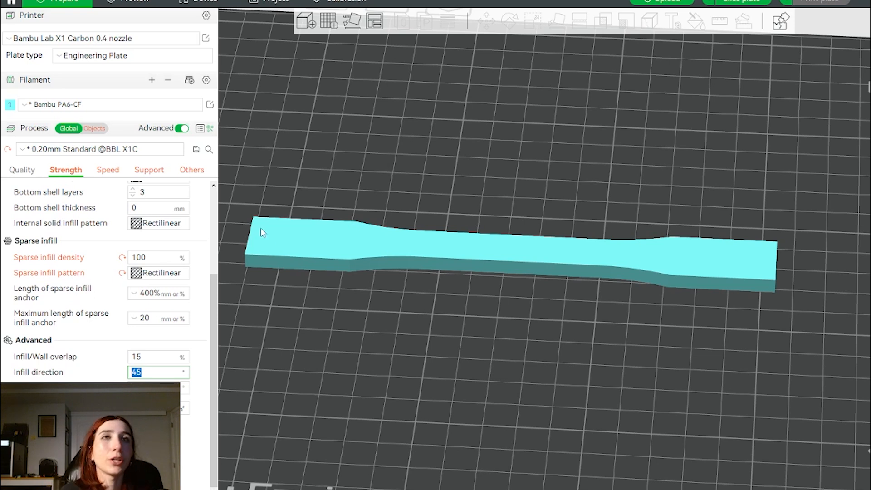
mouse_move(428, 248)
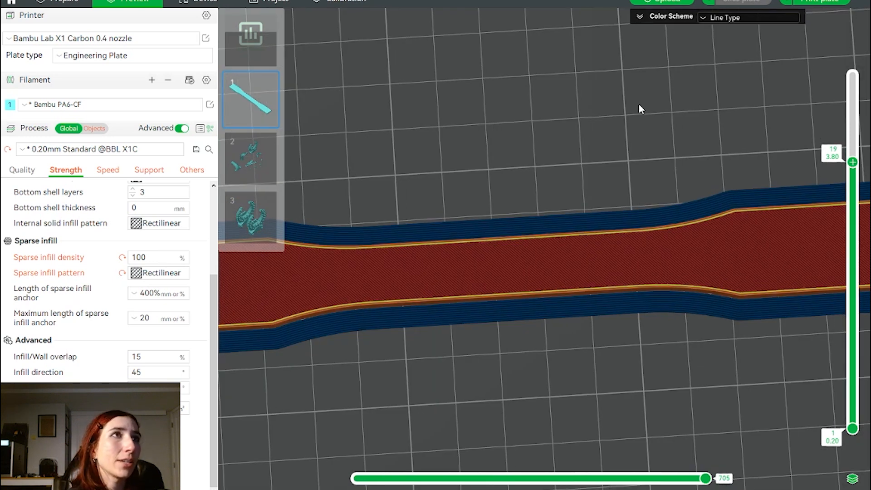
mouse_move(649, 341)
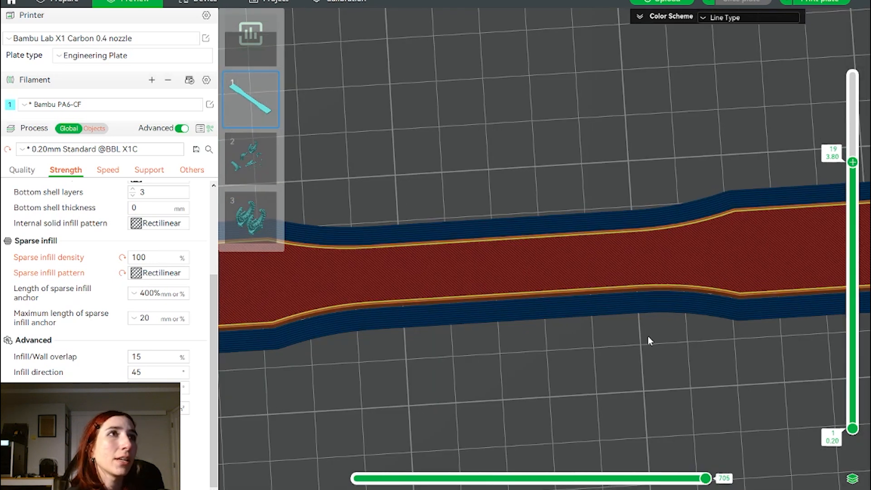
mouse_move(652, 263)
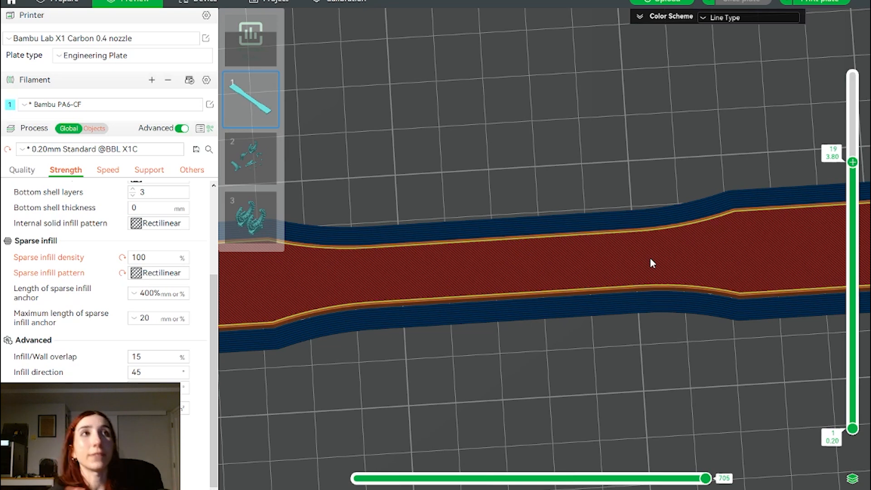
mouse_move(554, 433)
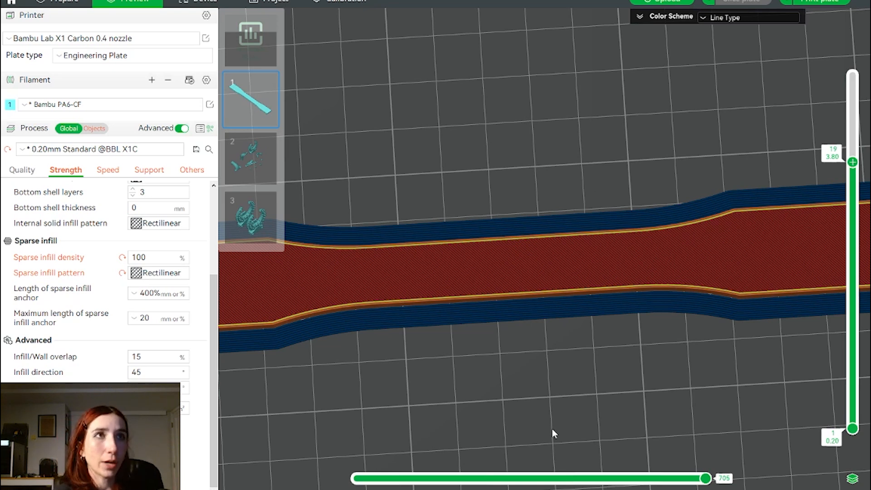
mouse_move(494, 215)
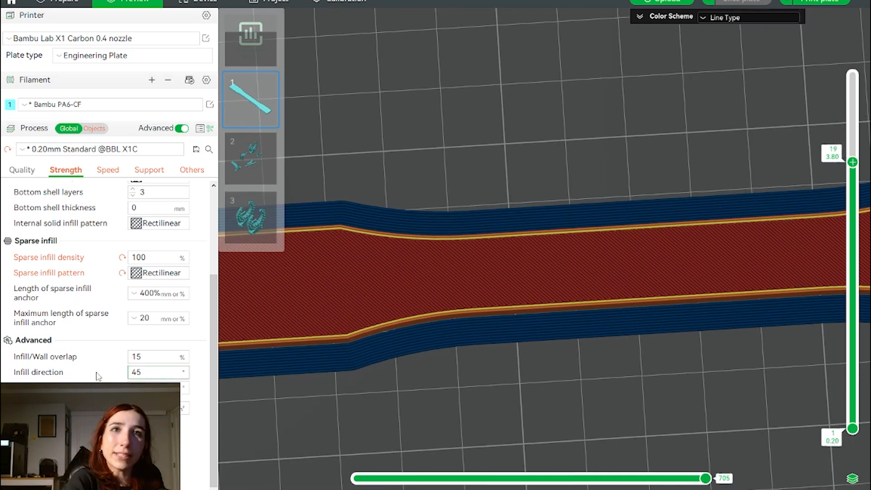
type("90")
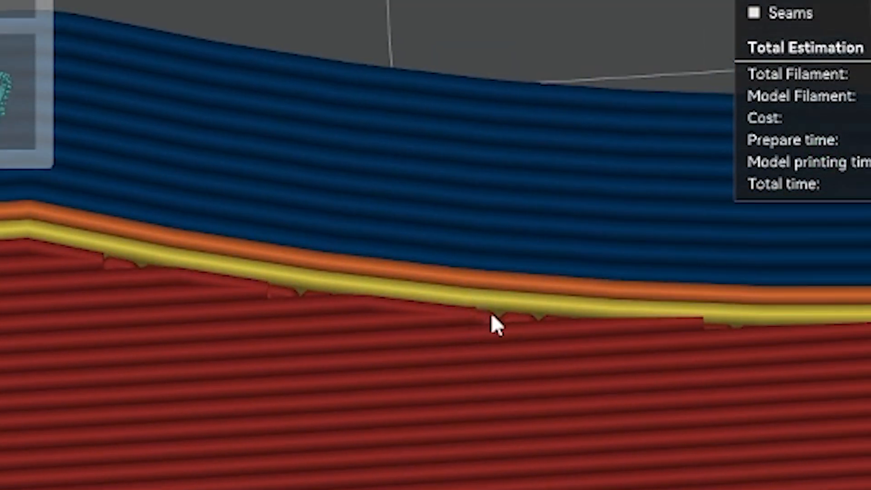
left_click_drag(495, 326, 402, 161)
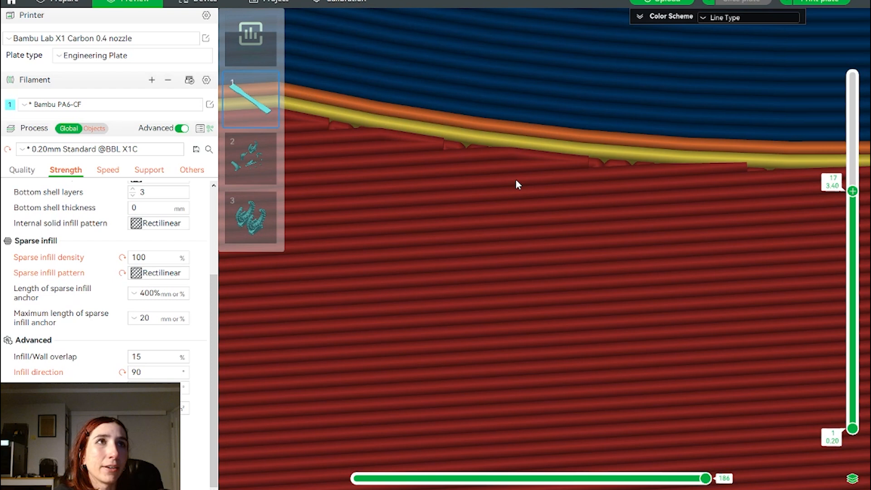
left_click_drag(516, 185, 618, 163)
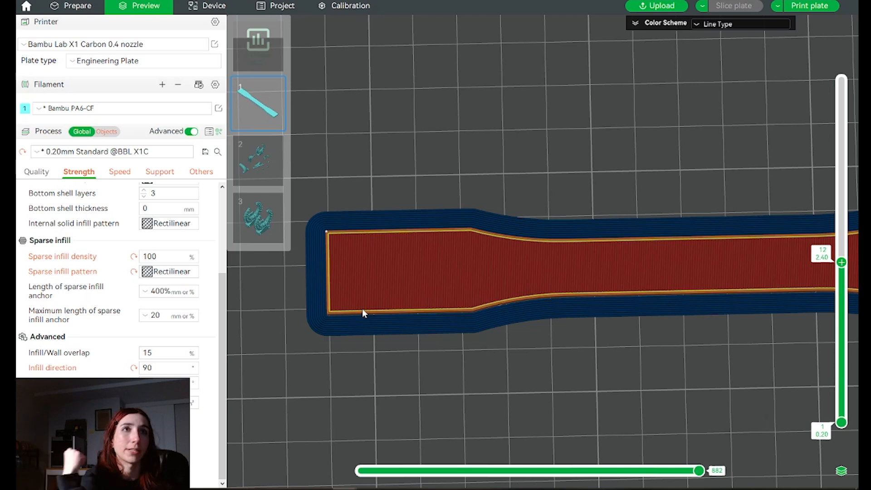
mouse_move(408, 302)
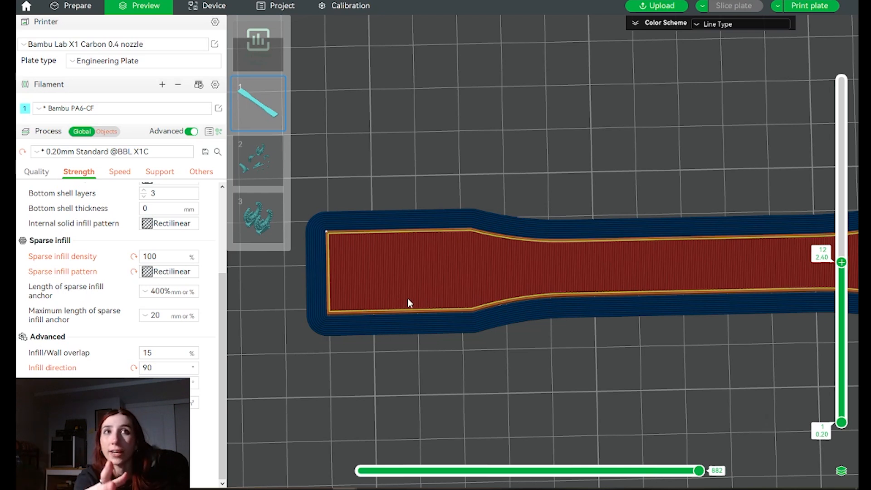